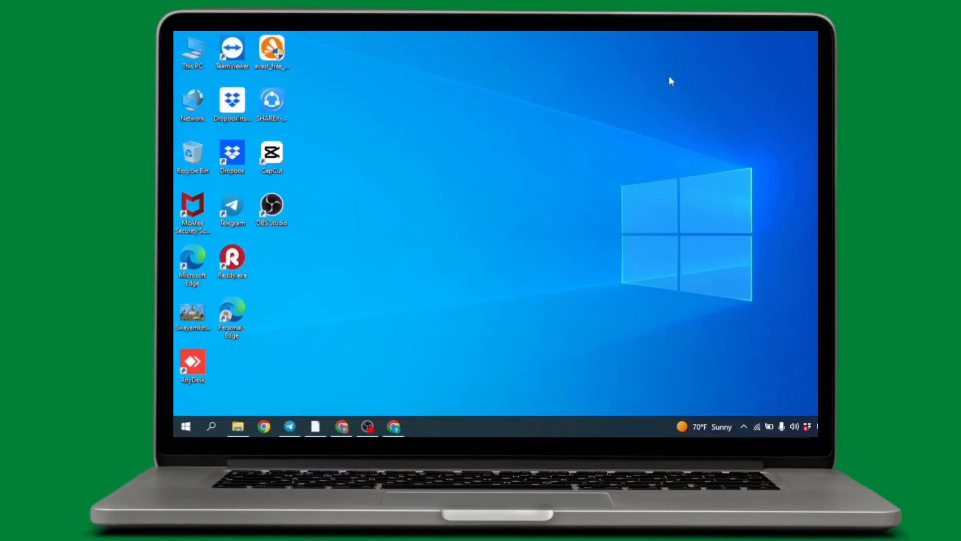
mouse_move(388, 392)
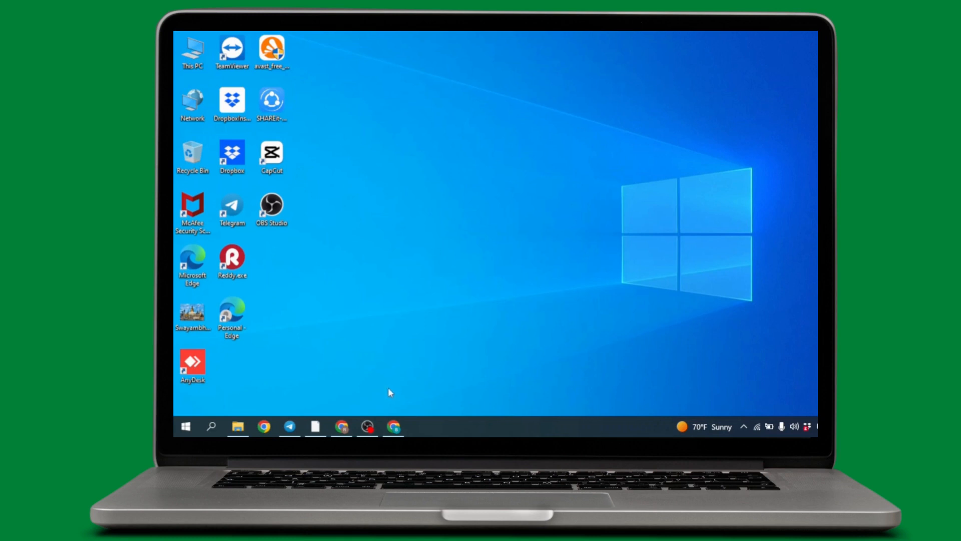
Search Google for 'wechat for pc' and choose the Softonic 'WeChat - Download' result.
left_click(393, 425)
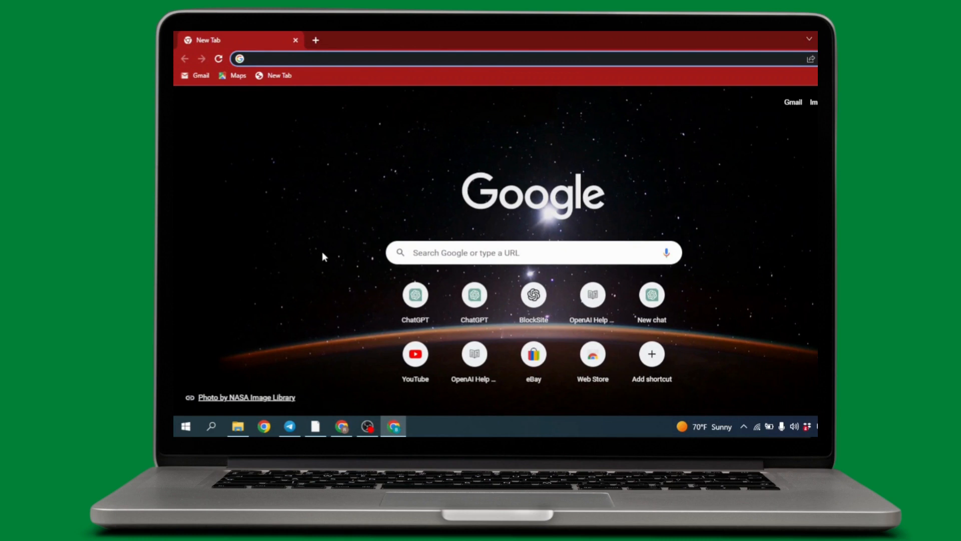
type("we")
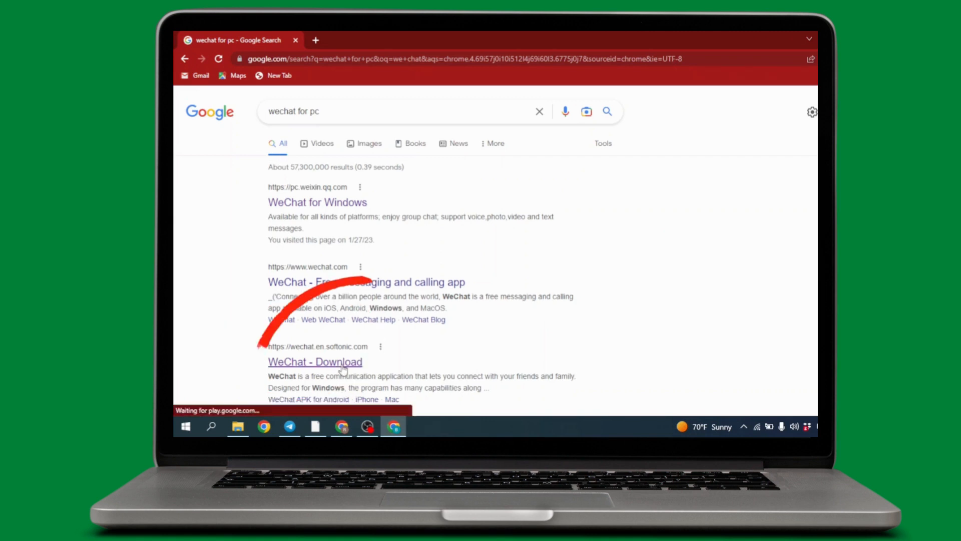
left_click(315, 361)
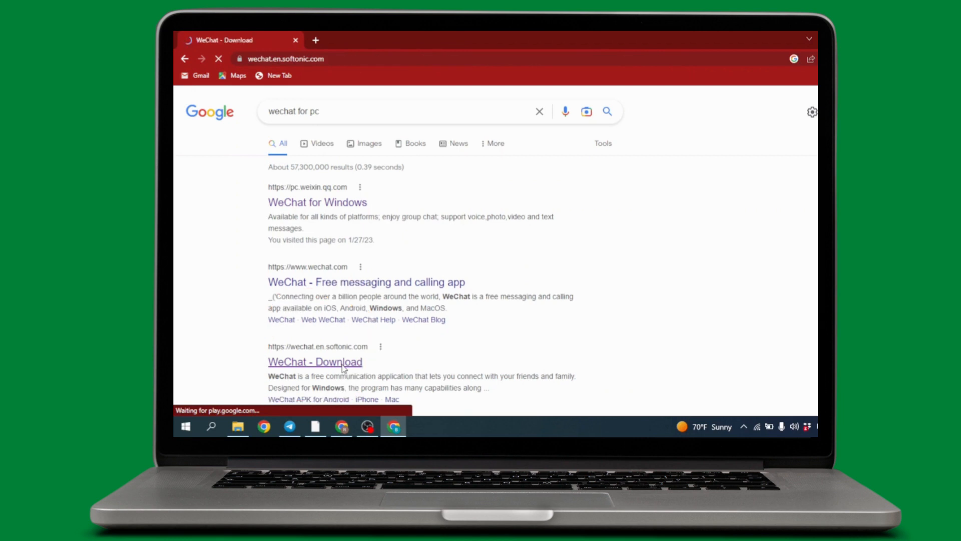
Use 'Free Download for Windows' then 'Free Download for PC' to start the WeChat 3.8.0 installer download.
left_click(314, 362)
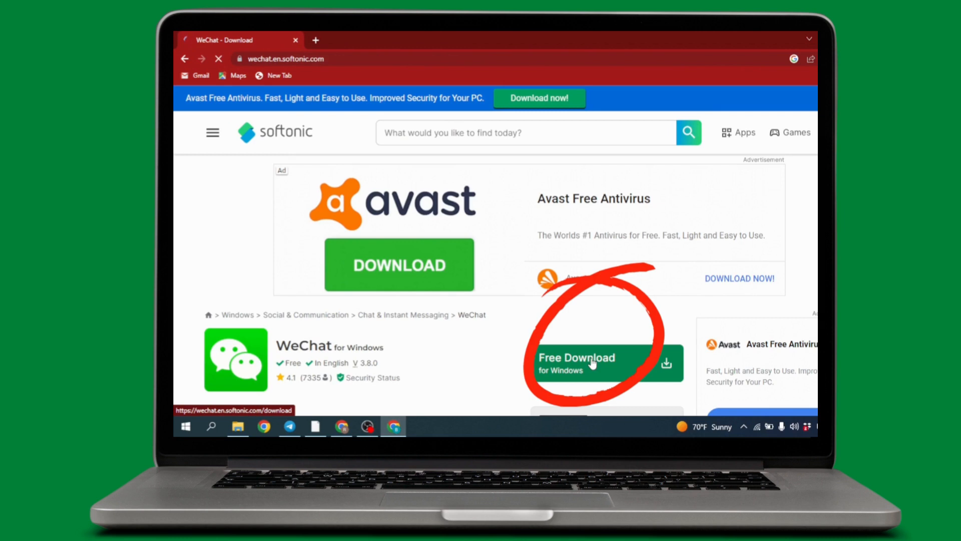
left_click(592, 362)
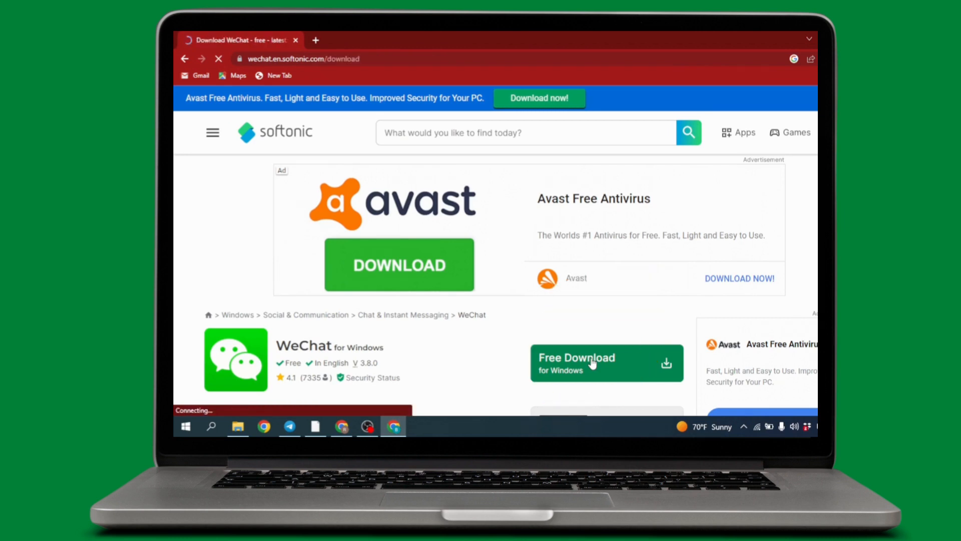
left_click(606, 363)
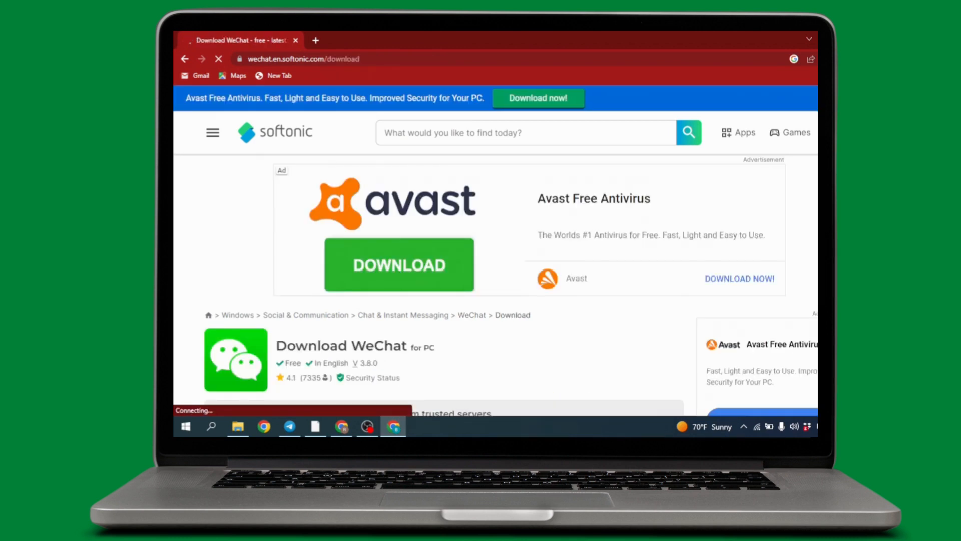
scroll("down", 3)
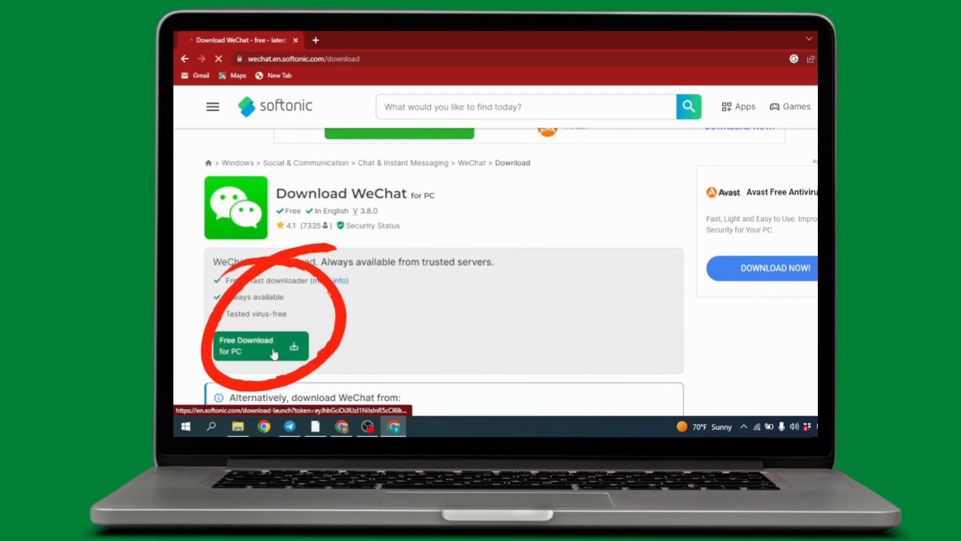
left_click(257, 345)
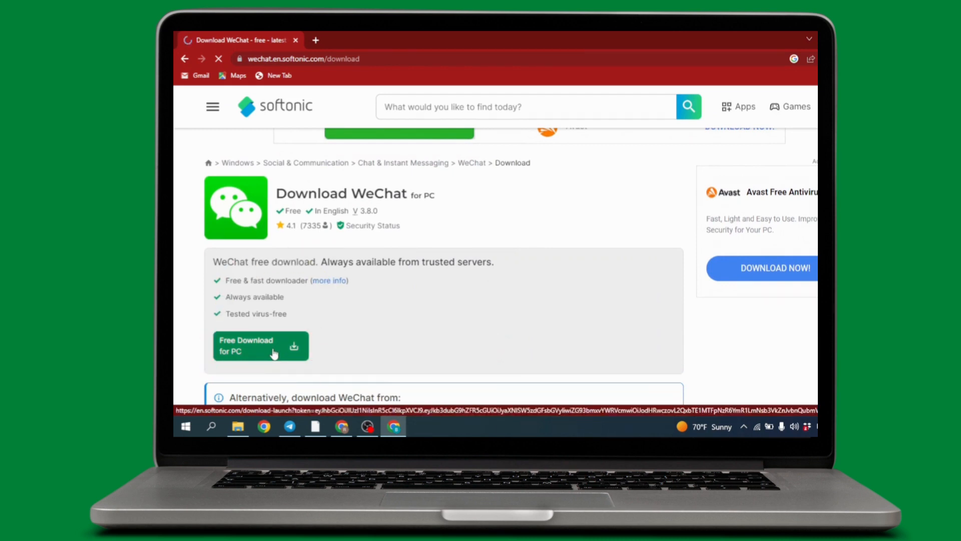
left_click(261, 346)
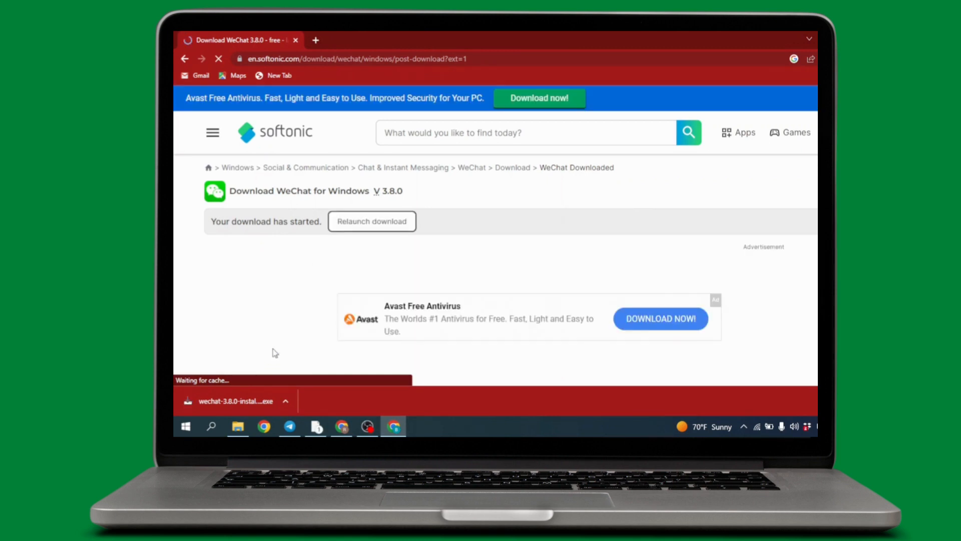
mouse_move(270, 366)
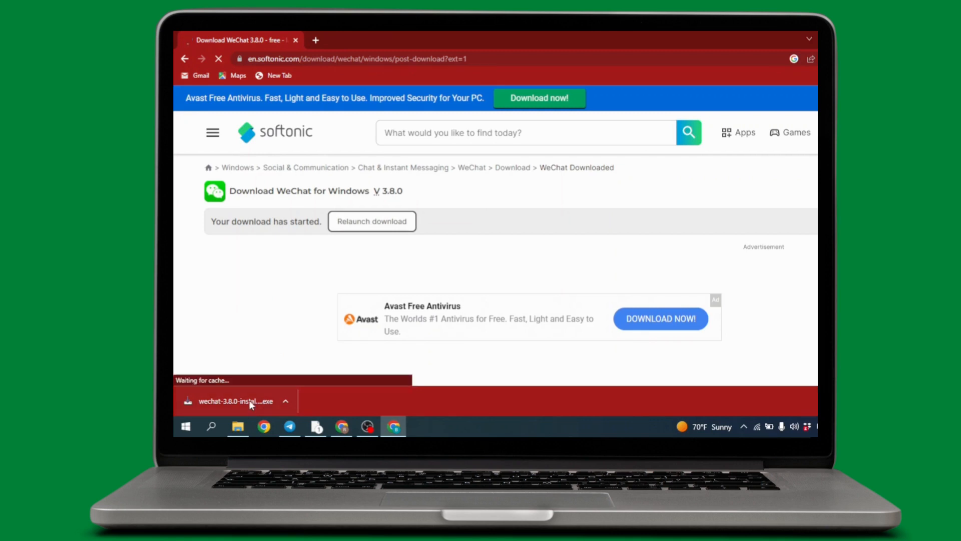
Run the downloaded exe, keep English, and let Download Manager fetch and run the WeChat setup.
left_click(235, 401)
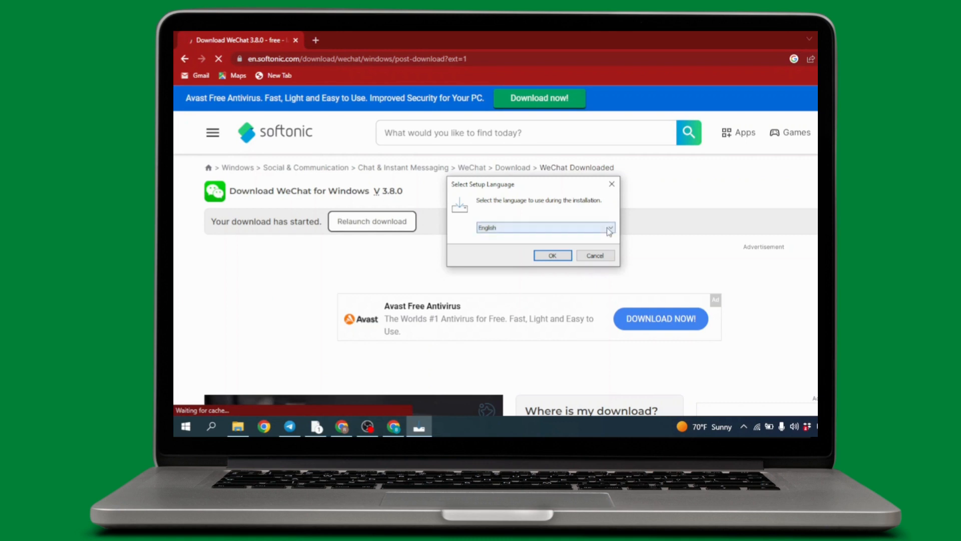
mouse_move(543, 246)
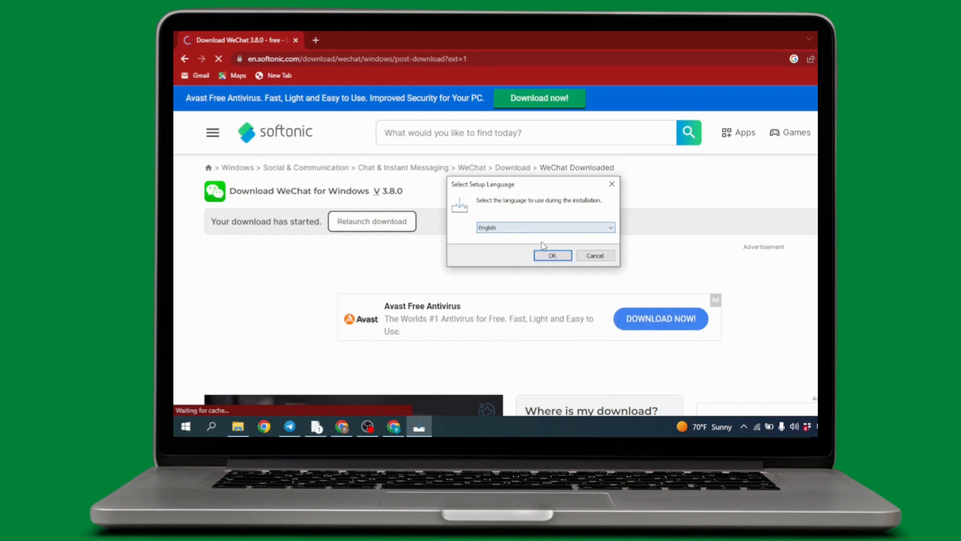
left_click(552, 256)
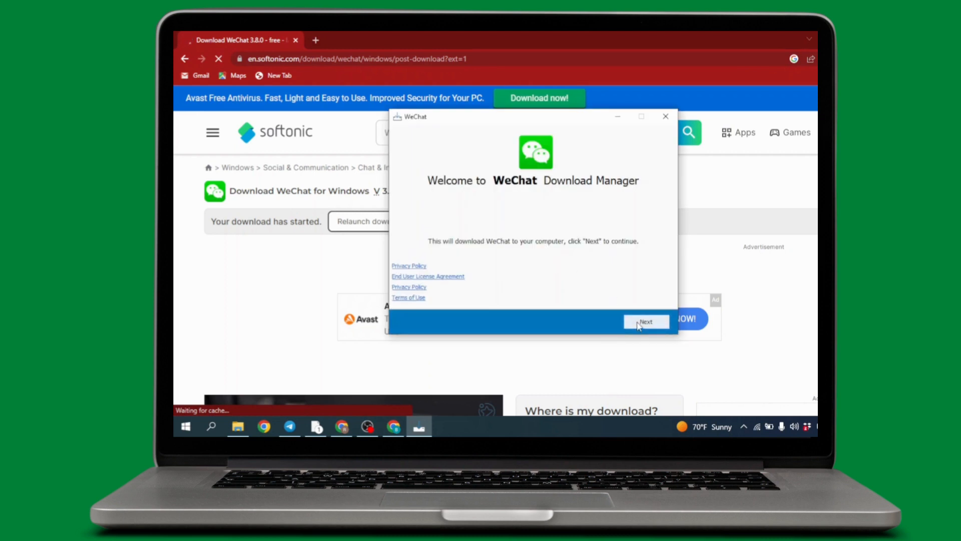
left_click(645, 321)
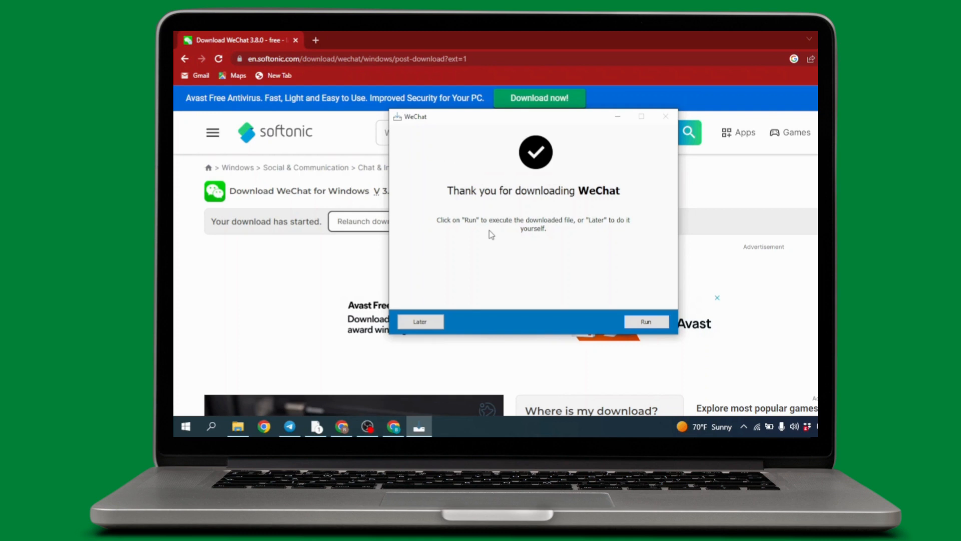
mouse_move(586, 305)
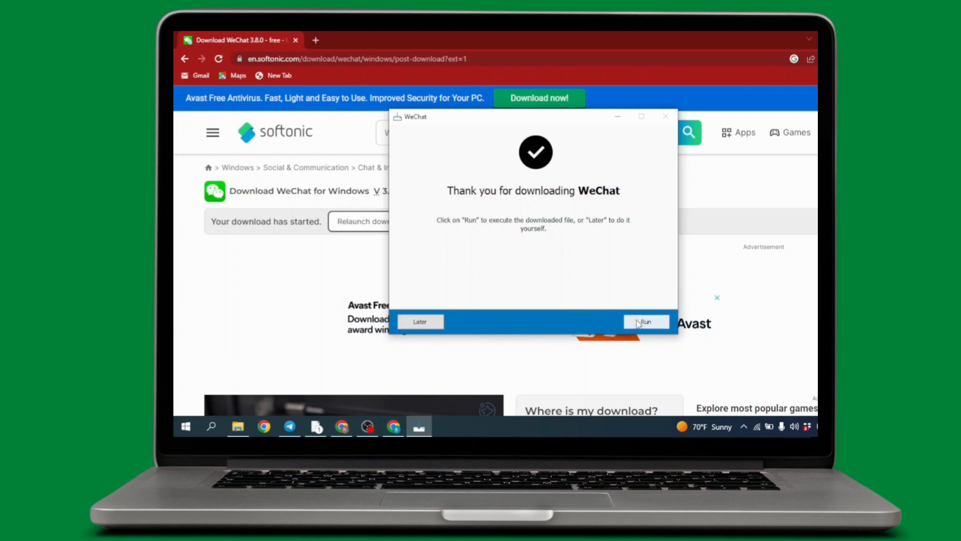
left_click(645, 321)
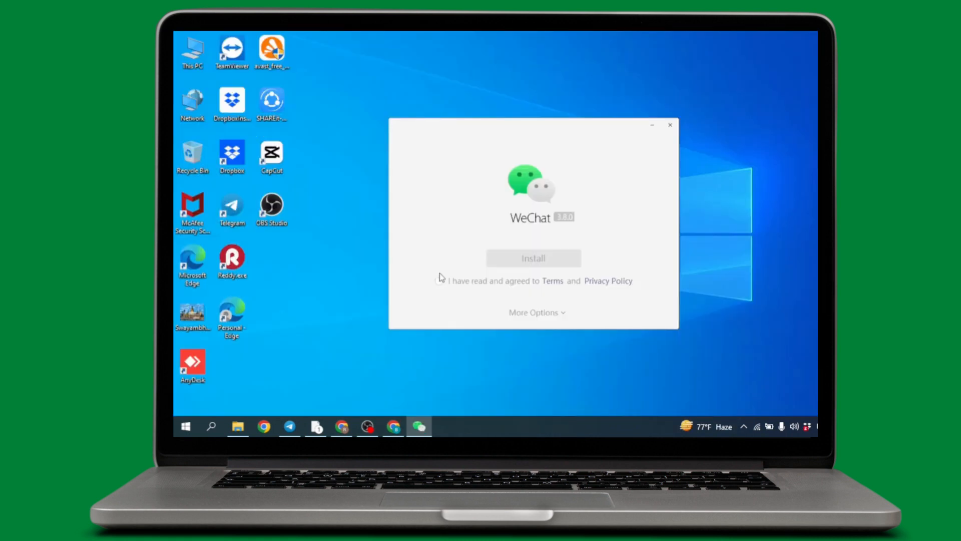
Agree to the terms, install WeChat 3.8.0, and run it to the scan-to-log-in QR window.
left_click(438, 280)
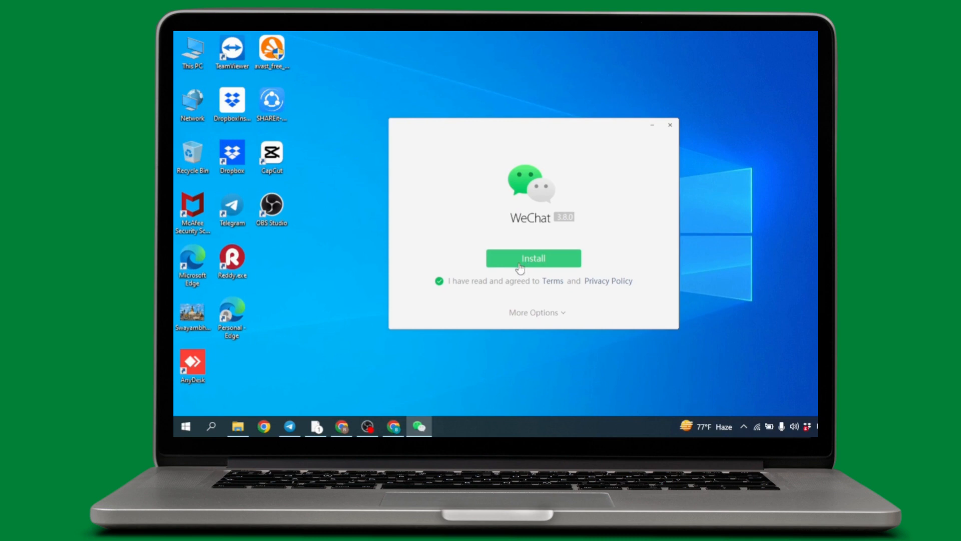
mouse_move(530, 260)
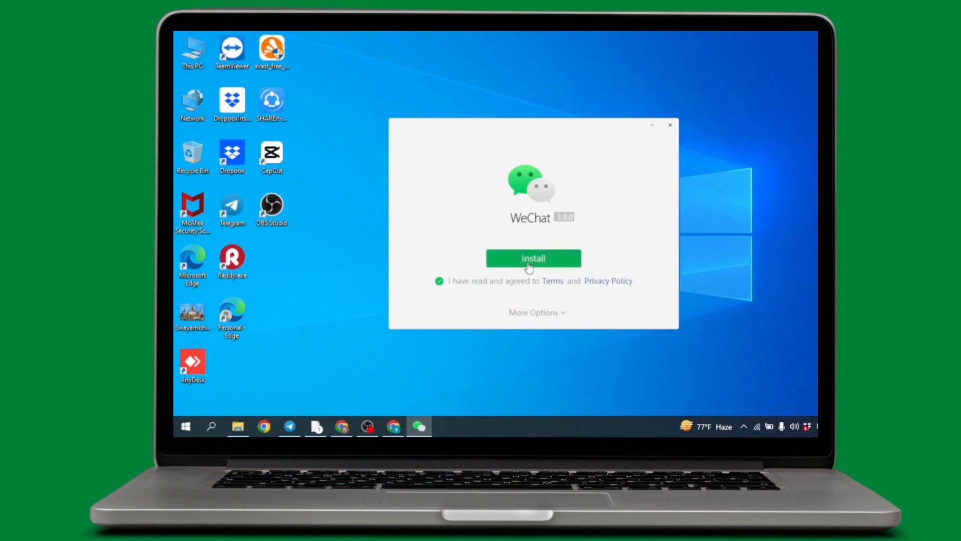
left_click(532, 257)
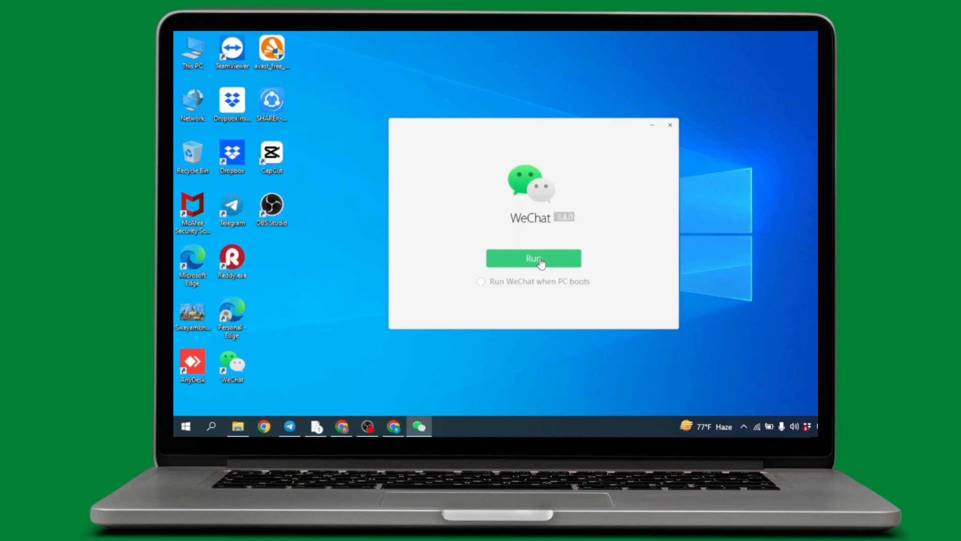
left_click(532, 258)
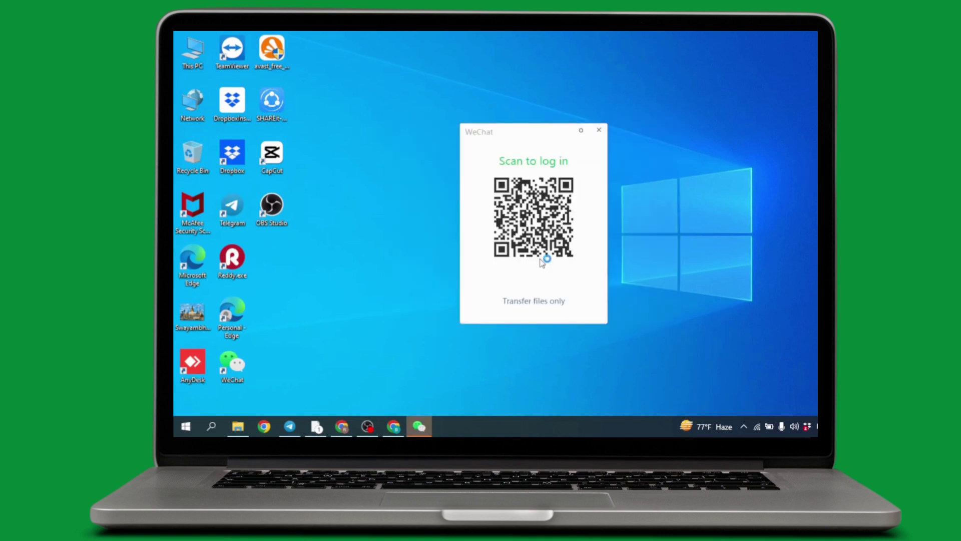
mouse_move(541, 262)
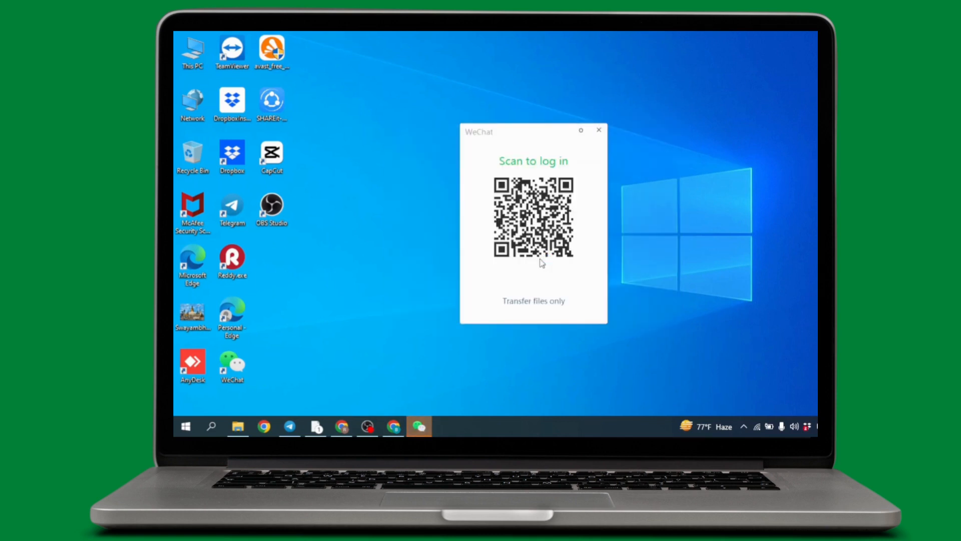